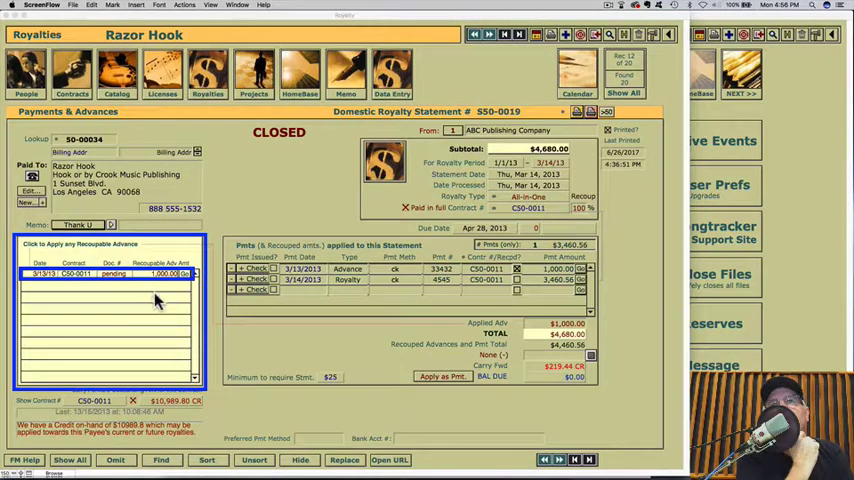
mouse_move(355, 291)
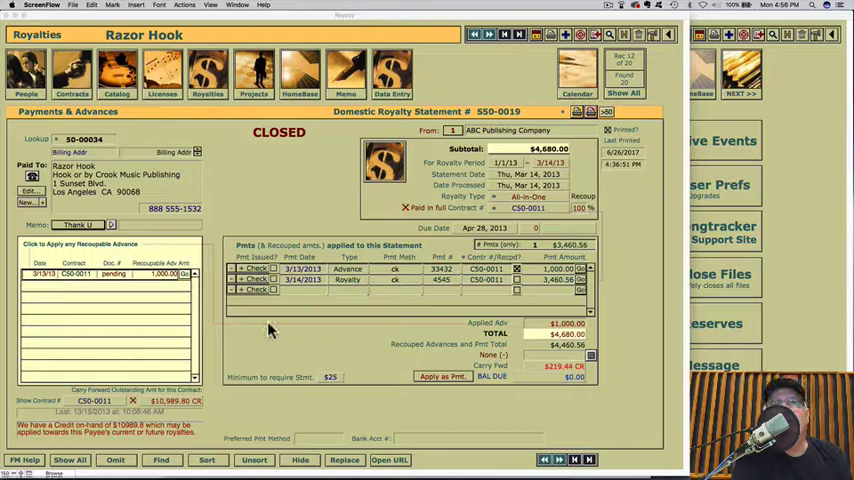
left_click(108, 274)
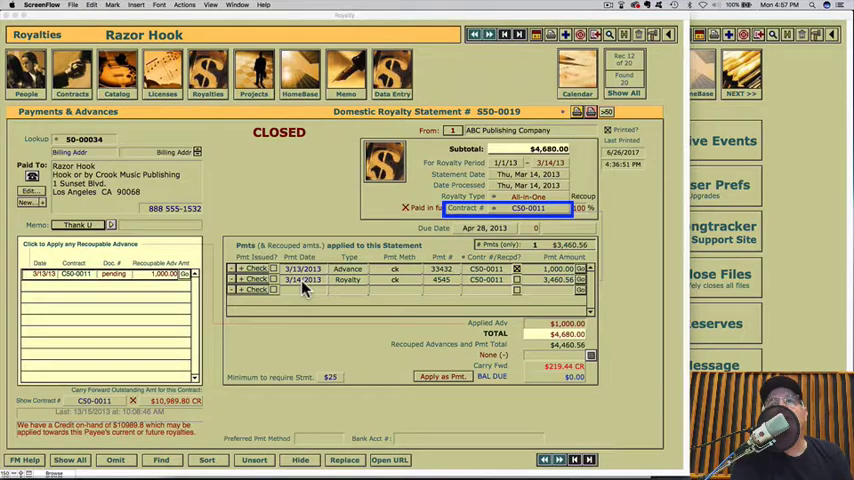
left_click(107, 274)
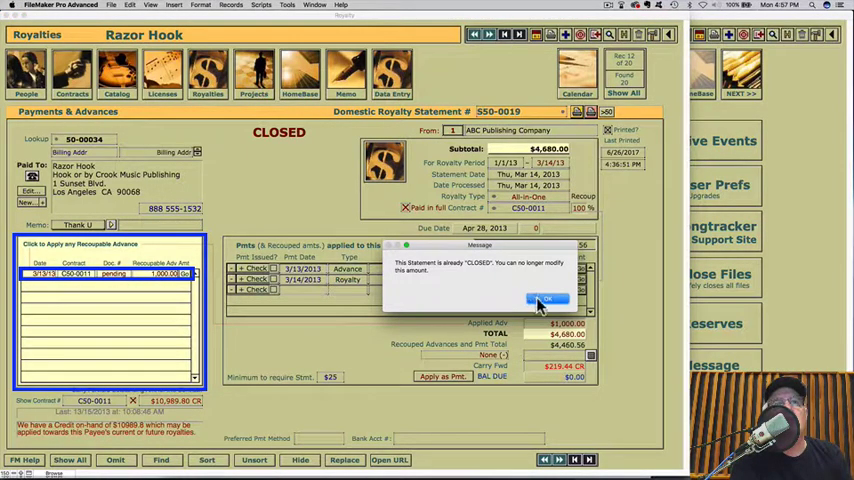
left_click(547, 299)
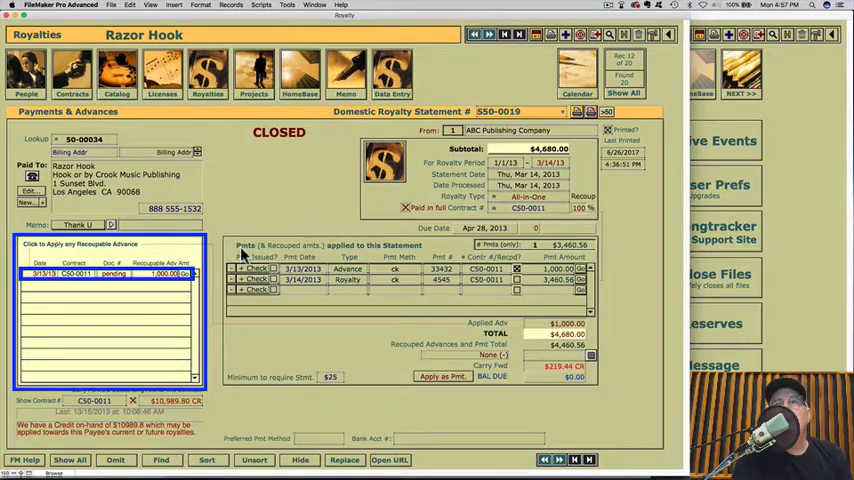